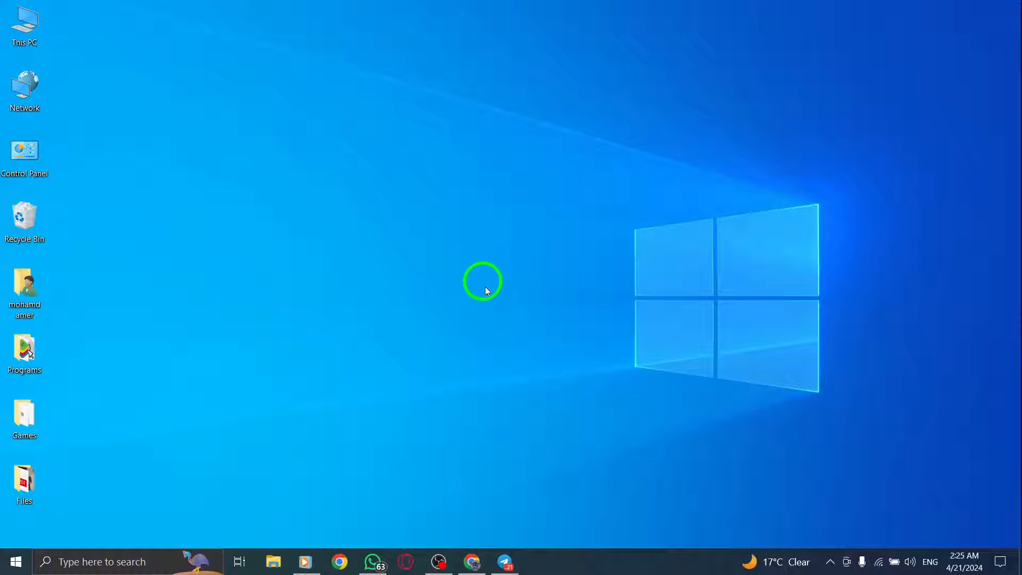
Launch Telegram Desktop from the Windows desktop to show its chat list
{"action": "left_click", "coordinate": [503, 561]}
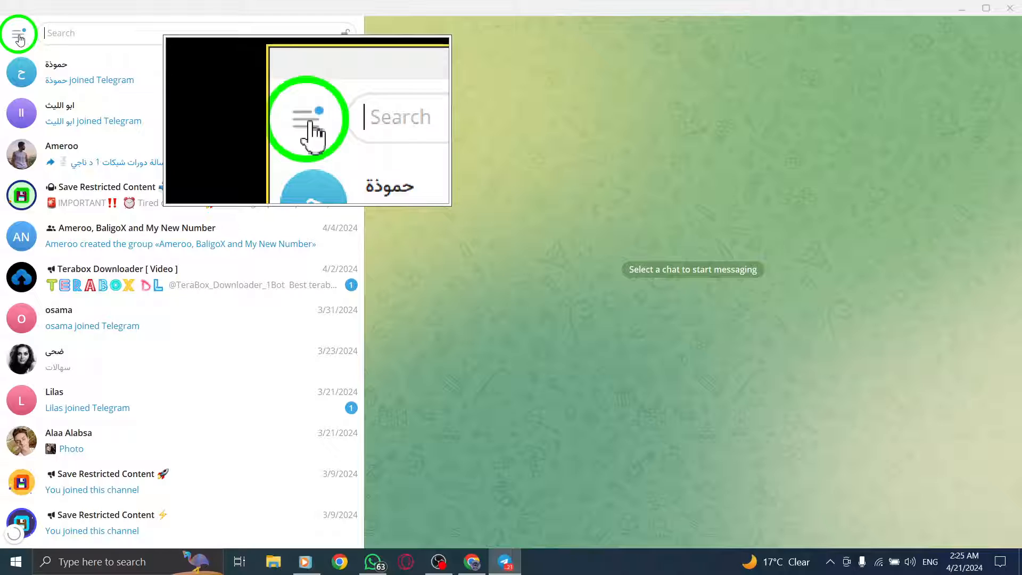
Reach the account's Settings panel from the hamburger main menu
{"action": "left_click", "coordinate": [19, 33]}
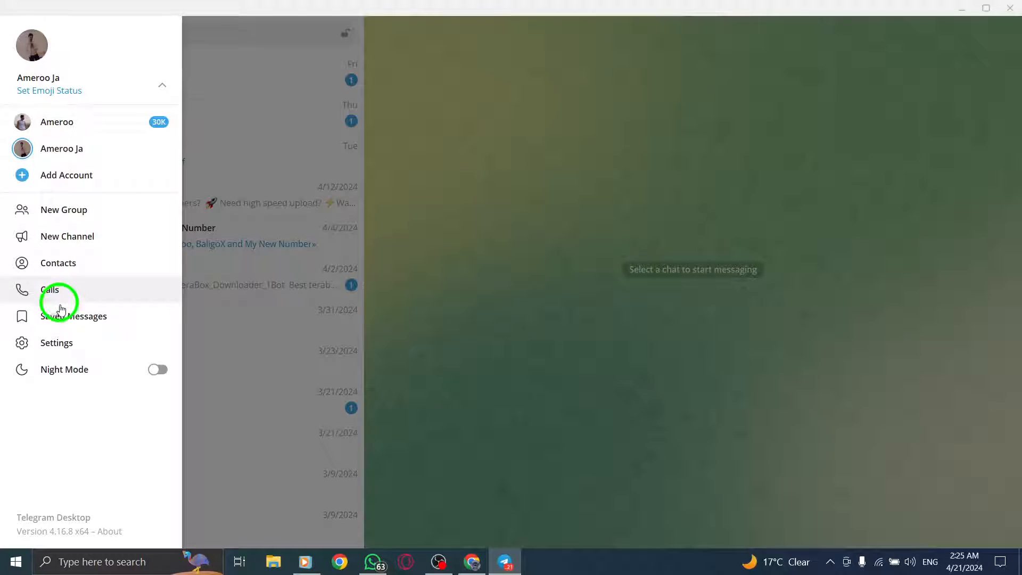
{"action": "left_click", "coordinate": [57, 342]}
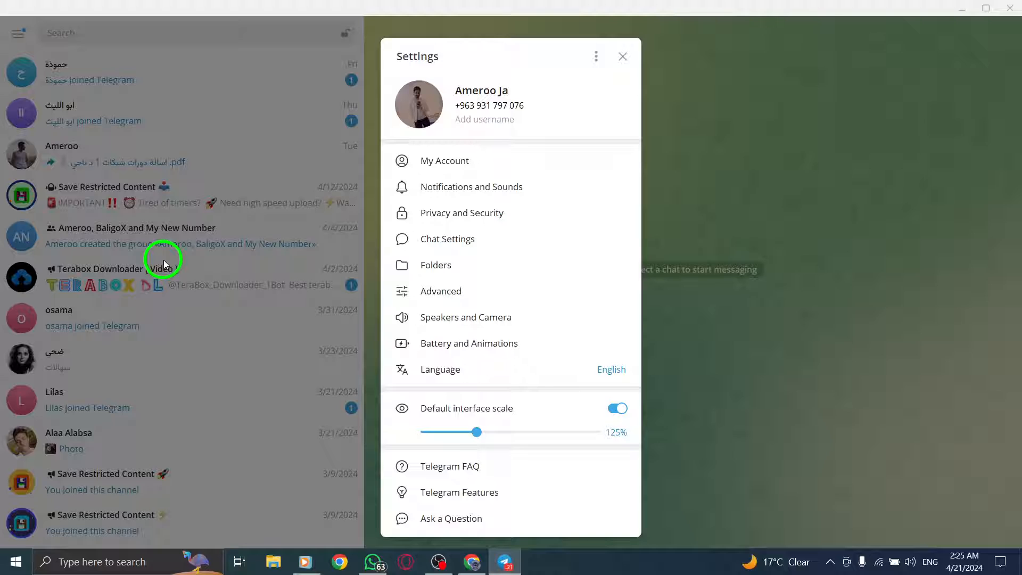
{"action": "mouse_move", "coordinate": [336, 245]}
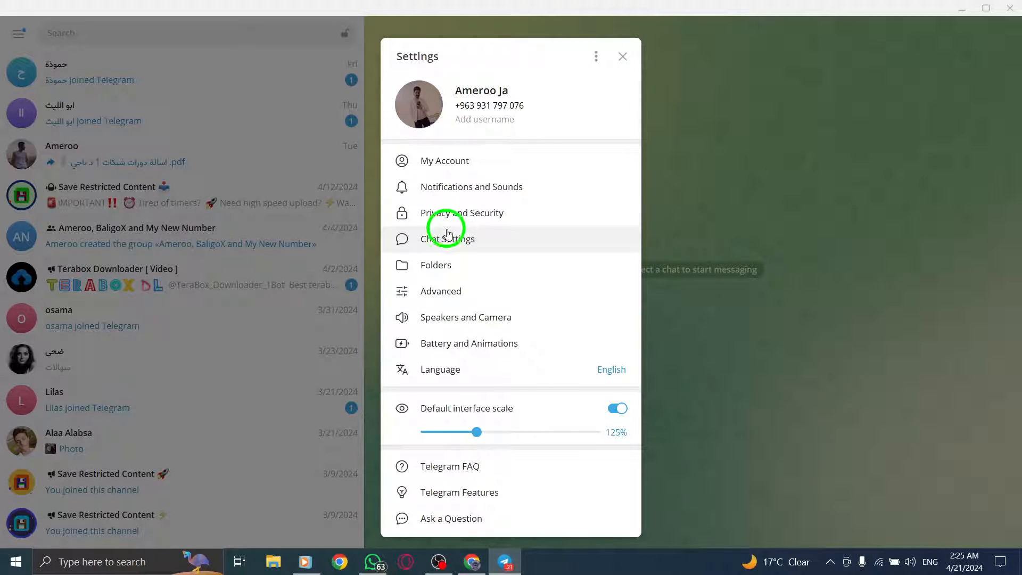
Browse the Chat Settings section, scrolling down through its options
{"action": "left_click", "coordinate": [449, 238]}
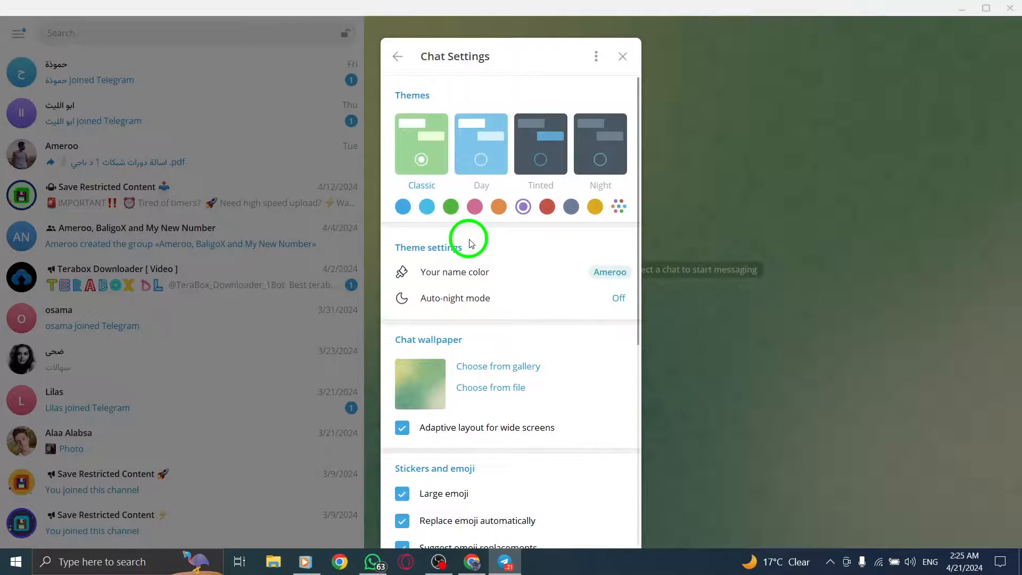
{"action": "scroll", "scroll_direction": "down", "scroll_amount": 3}
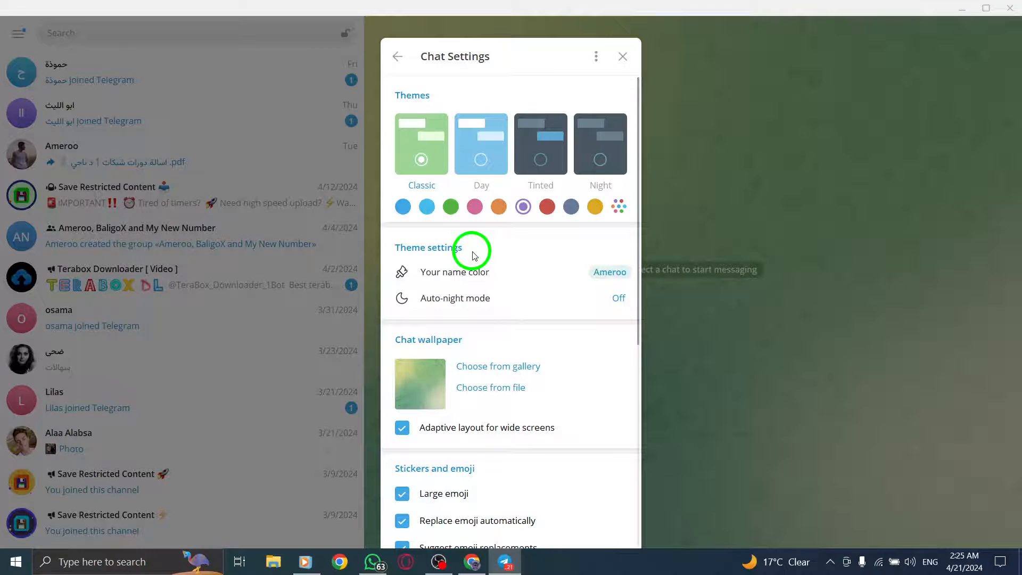
{"action": "scroll", "scroll_direction": "down", "scroll_amount": 3}
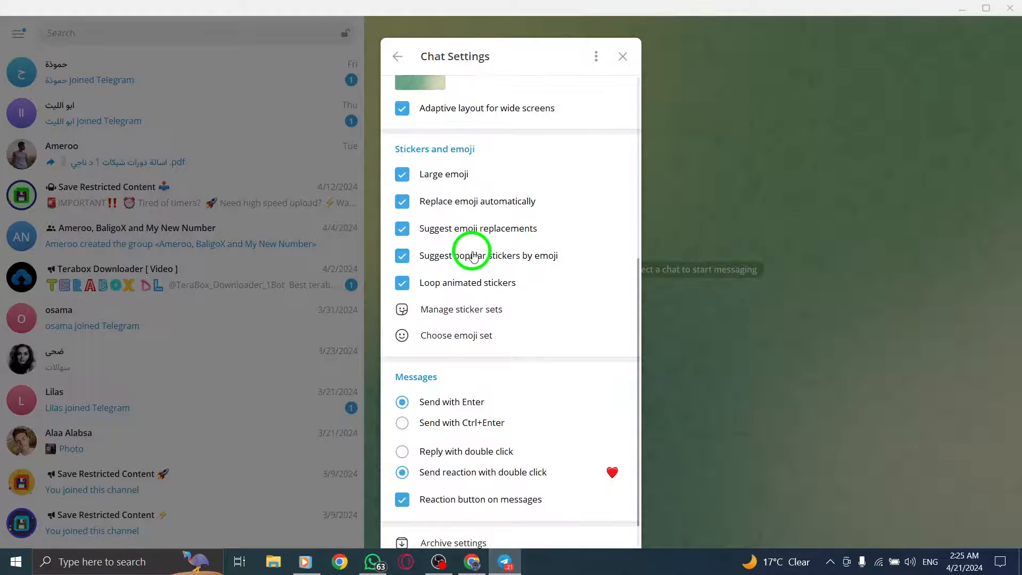
{"action": "scroll", "scroll_direction": "down", "scroll_amount": 3}
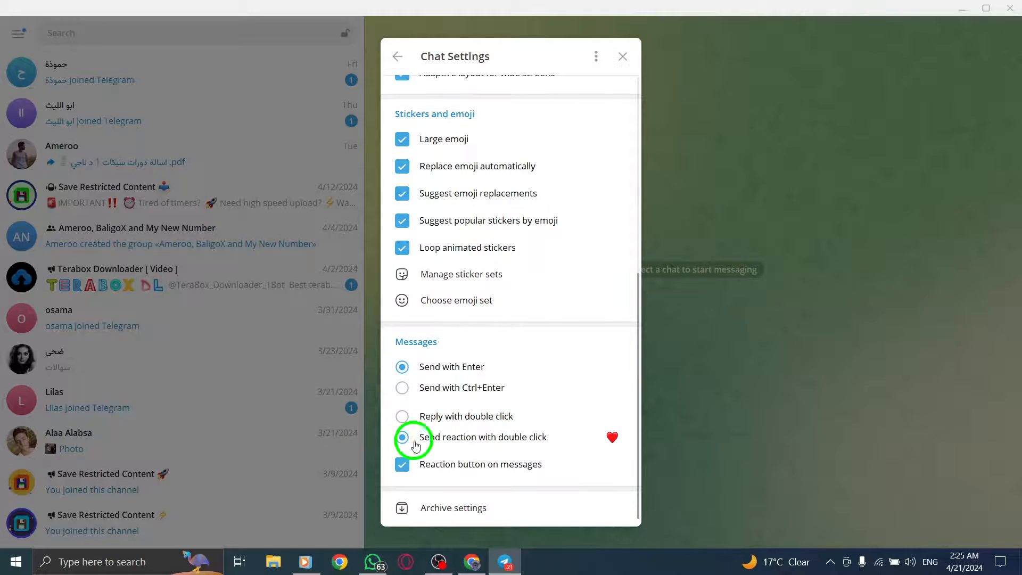
{"action": "left_click", "coordinate": [402, 436]}
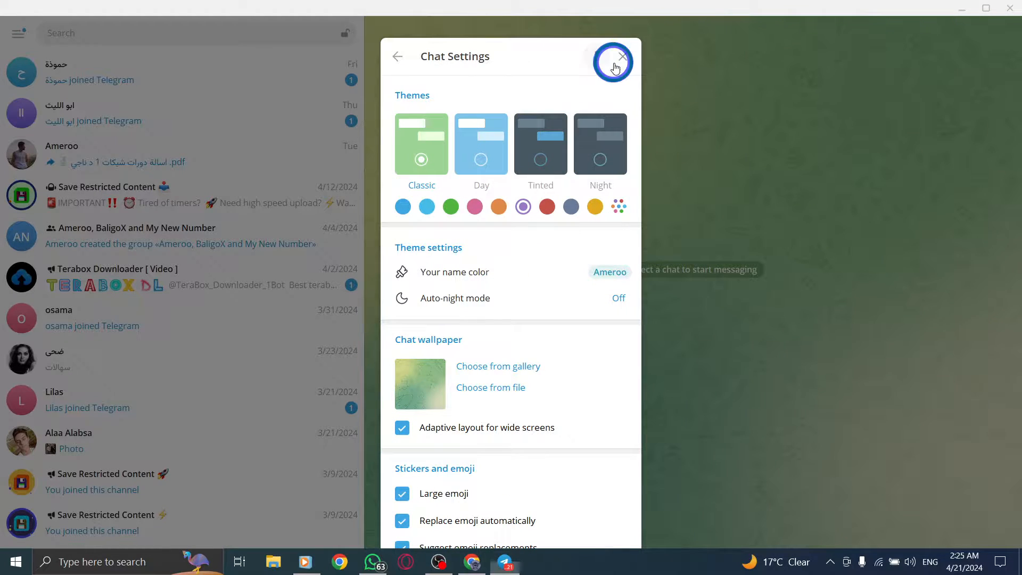
Close the Settings panel and return to the chat list with no conversation selected
{"action": "left_click", "coordinate": [621, 57]}
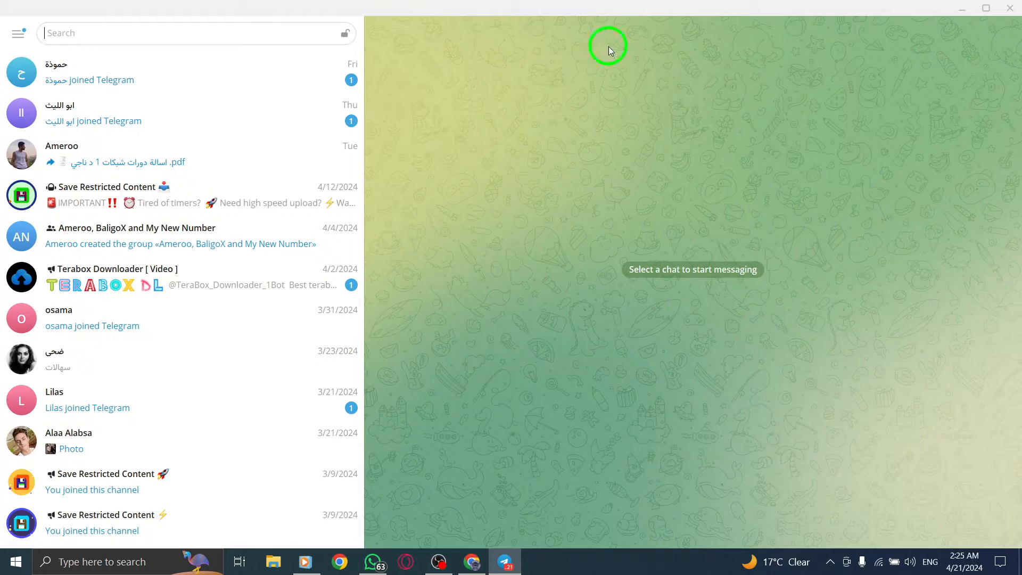